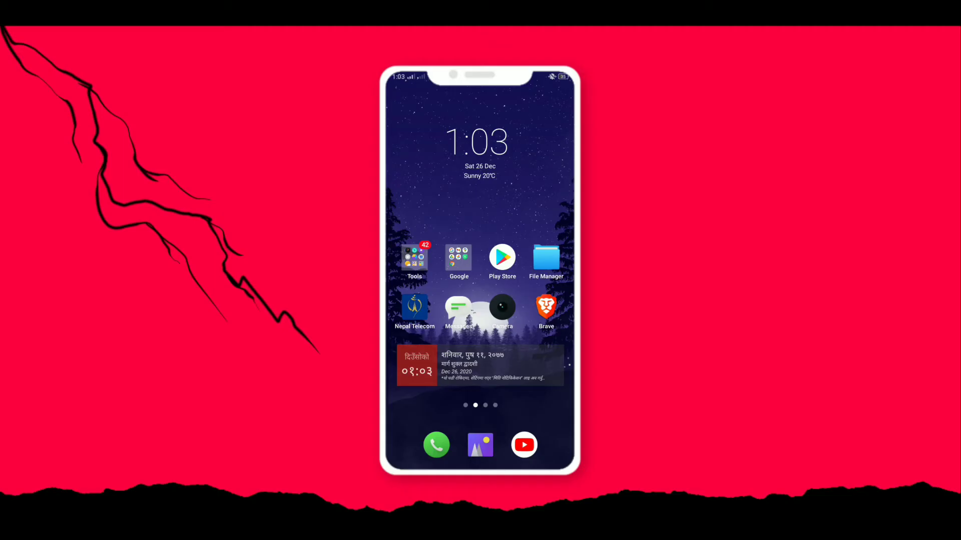
# Step: Launch Zoom from the Social folder and go into its settings
pyautogui.hscroll(-3)
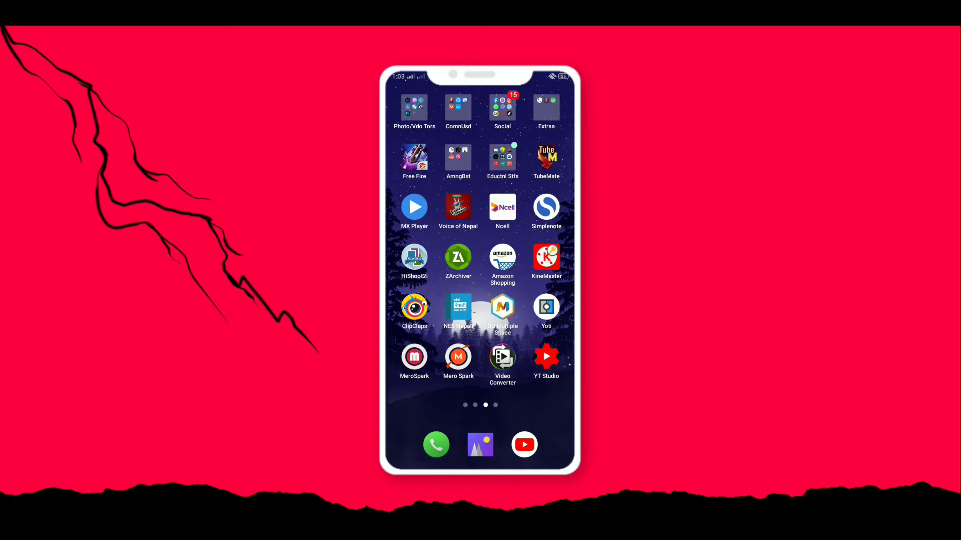
pyautogui.click(502, 110)
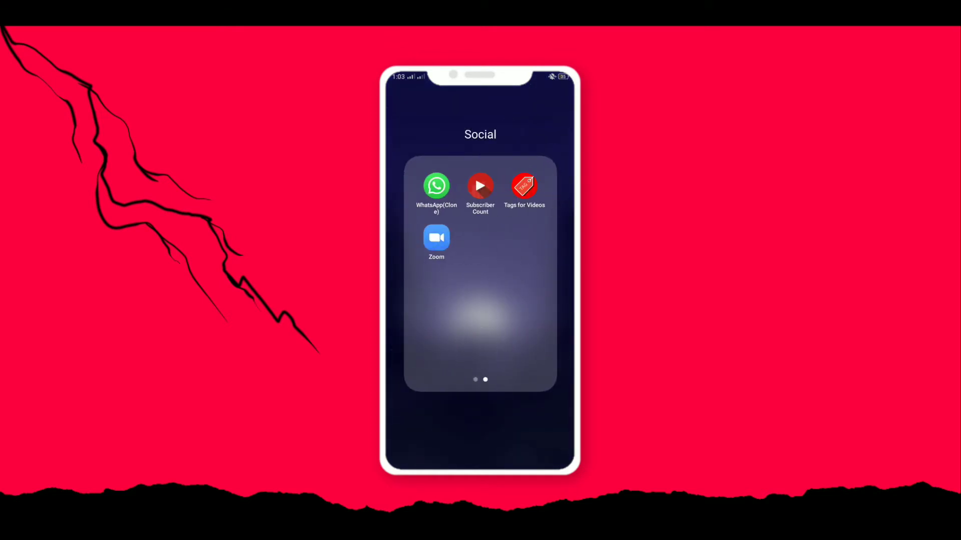
pyautogui.click(435, 238)
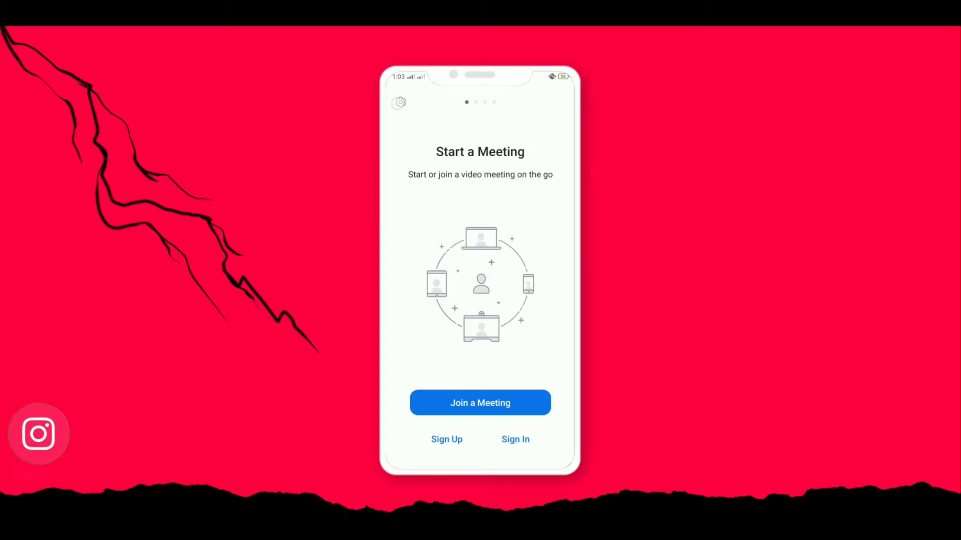
pyautogui.click(398, 102)
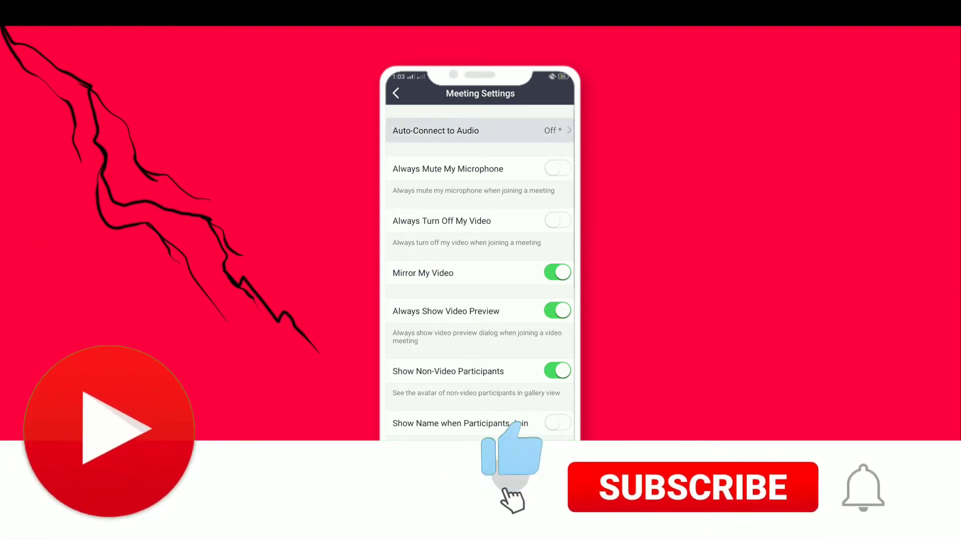
# Step: Set Auto-Connect to Audio to Call Over Internet and back out of the settings
pyautogui.click(479, 130)
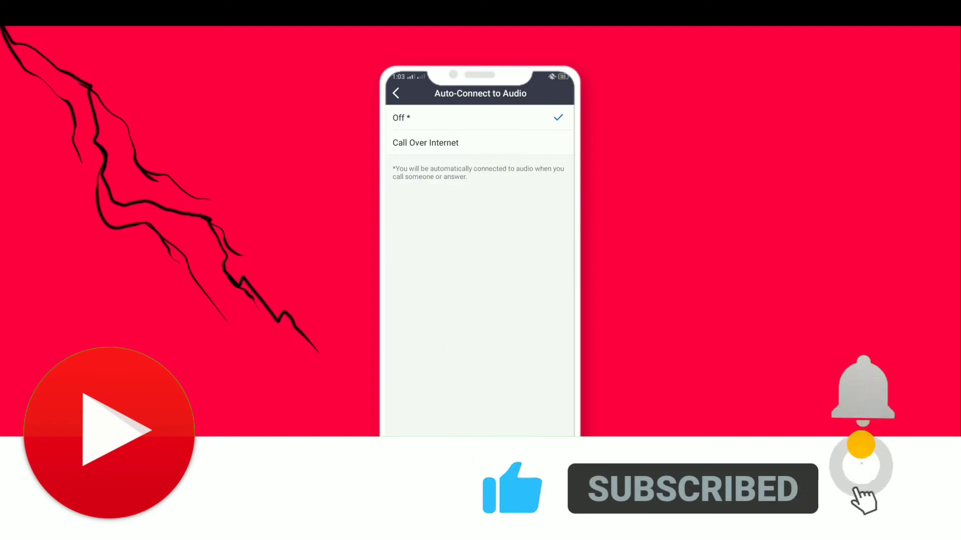
pyautogui.click(425, 143)
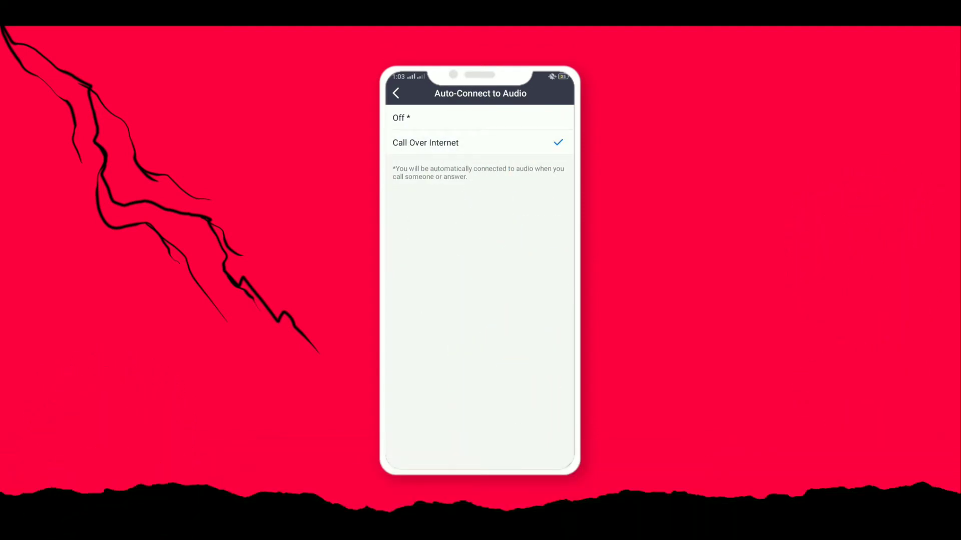
pyautogui.click(396, 92)
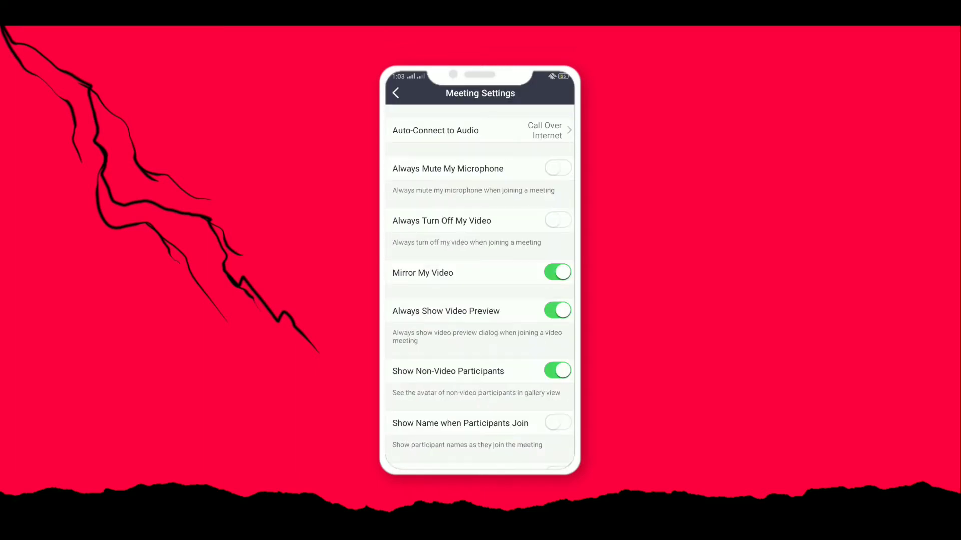
pyautogui.click(397, 93)
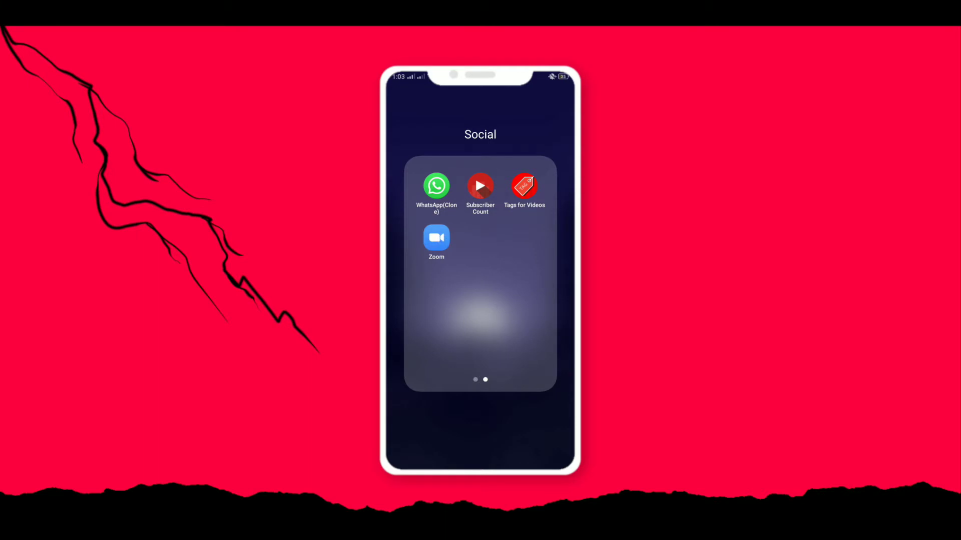
# Step: Relaunch Zoom and reach the Meeting Settings page via the gear icon
pyautogui.click(436, 238)
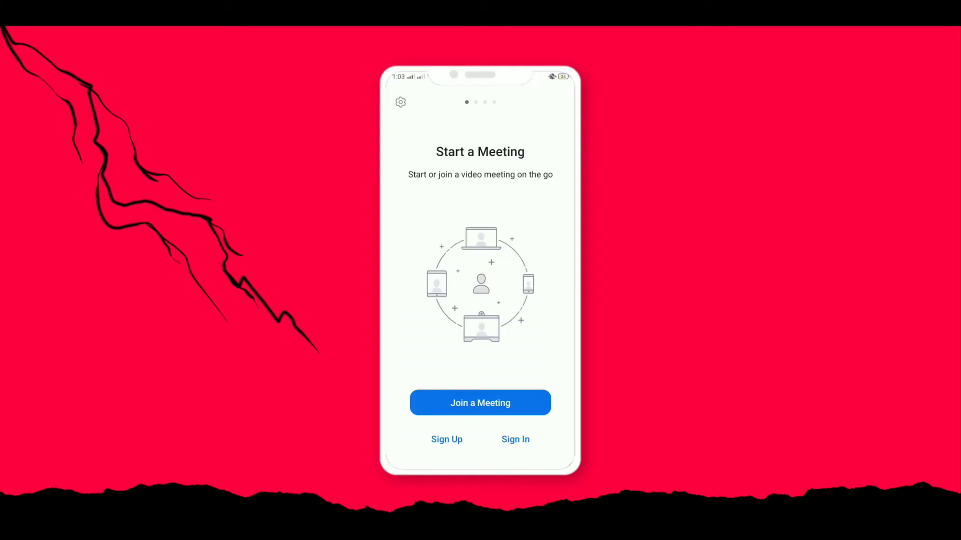
pyautogui.click(400, 102)
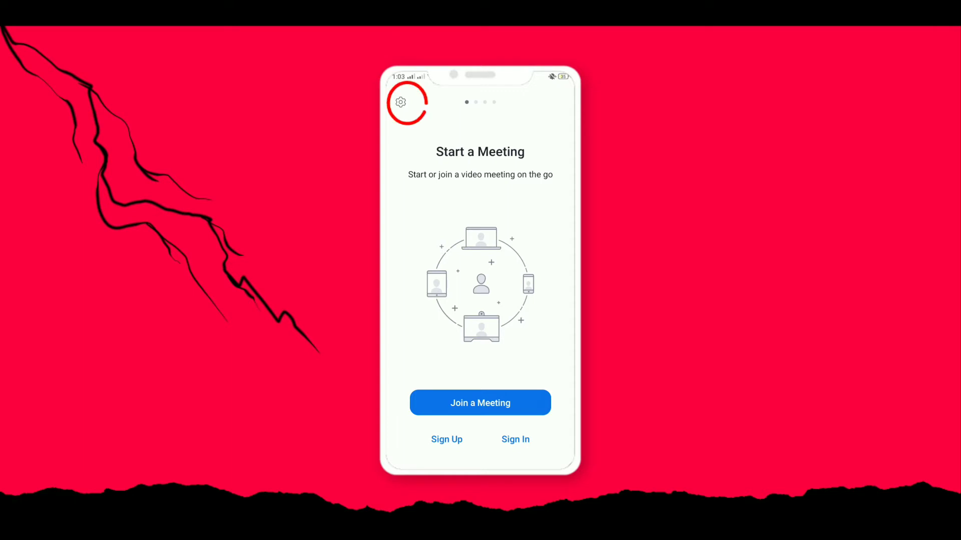
pyautogui.click(400, 103)
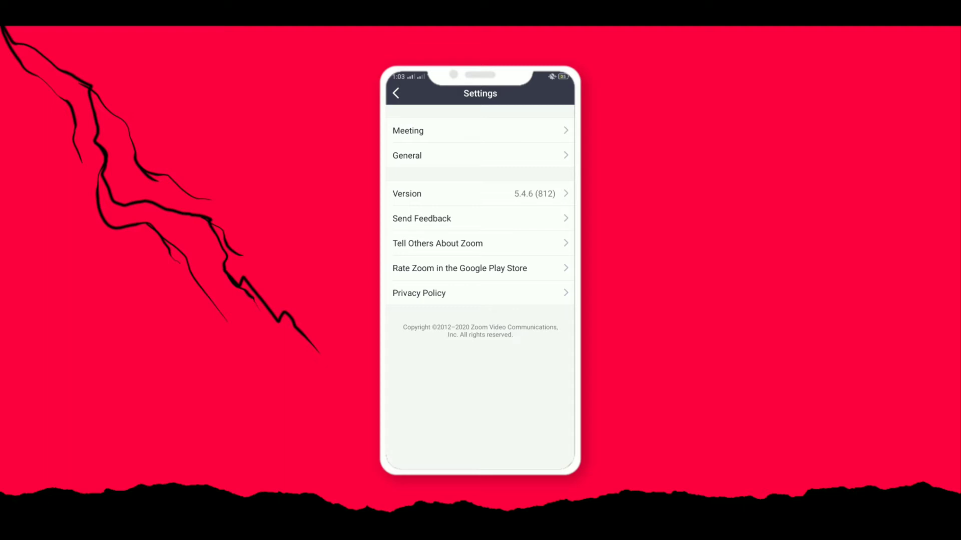
pyautogui.click(408, 130)
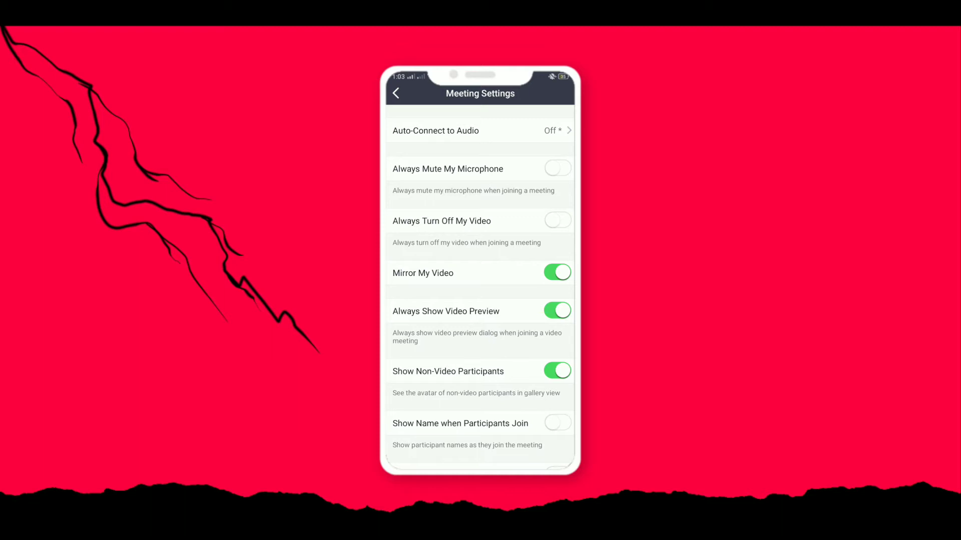
# Step: Confirm Auto-Connect to Audio is Call Over Internet, checking the choice twice
pyautogui.click(479, 130)
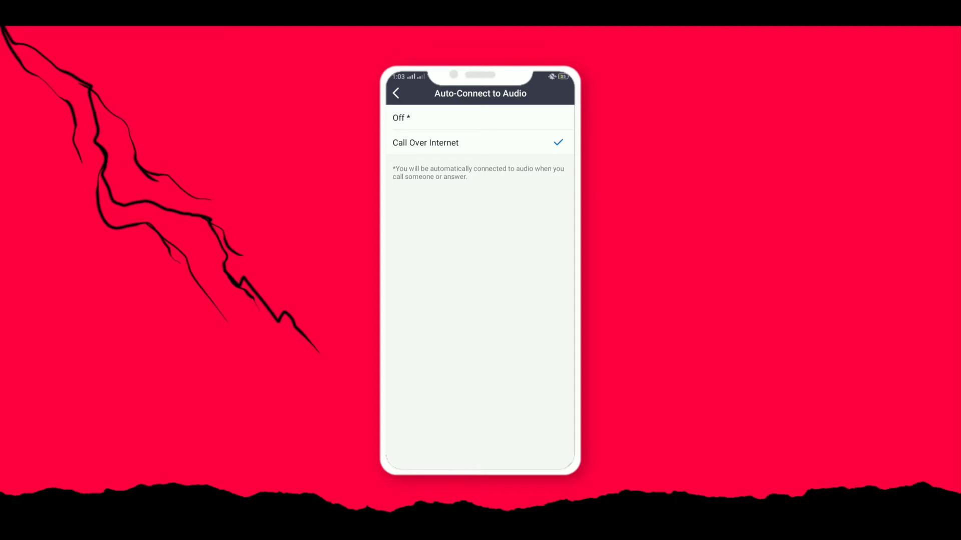
pyautogui.click(396, 93)
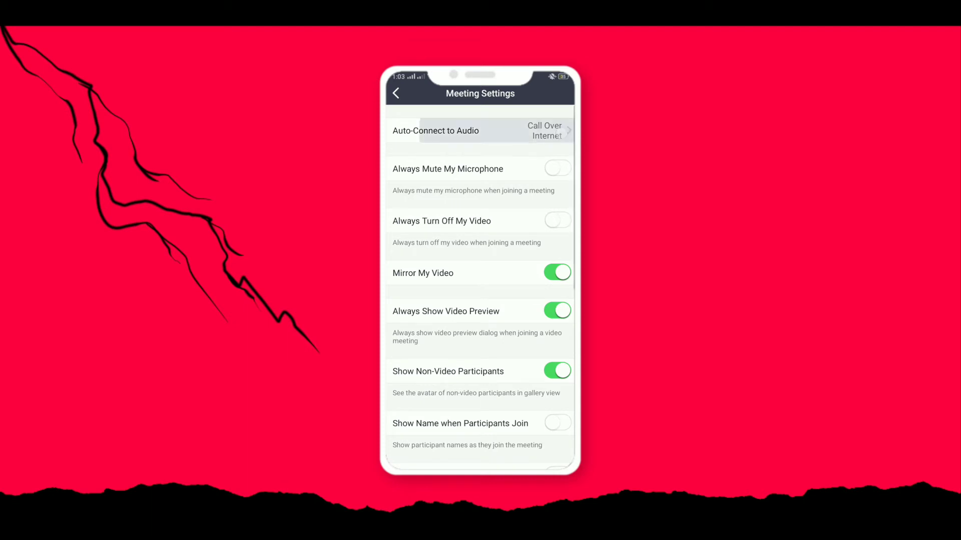
pyautogui.click(479, 130)
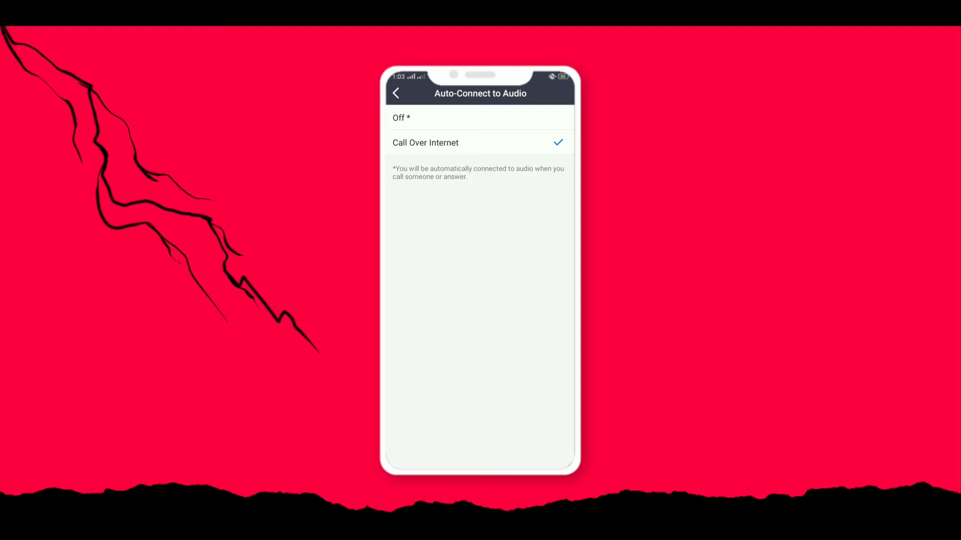
pyautogui.click(396, 93)
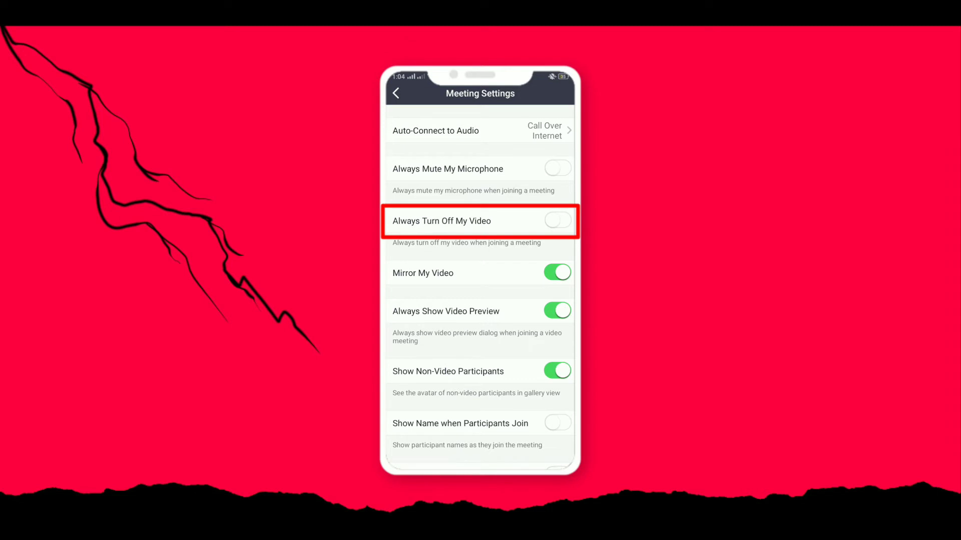
# Step: Switch Always Turn Off My Video on and Mirror My Video off
pyautogui.scroll(3)
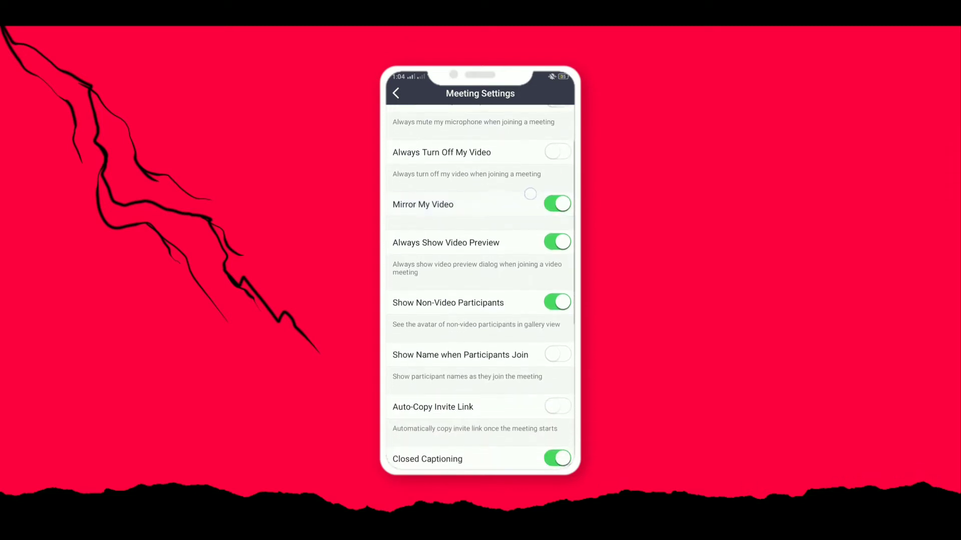
pyautogui.click(556, 151)
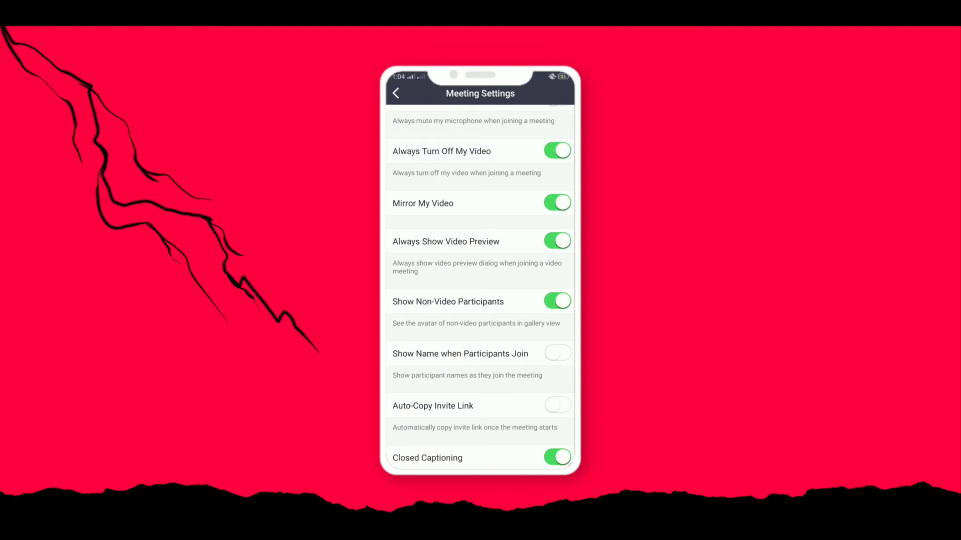
pyautogui.scroll(3)
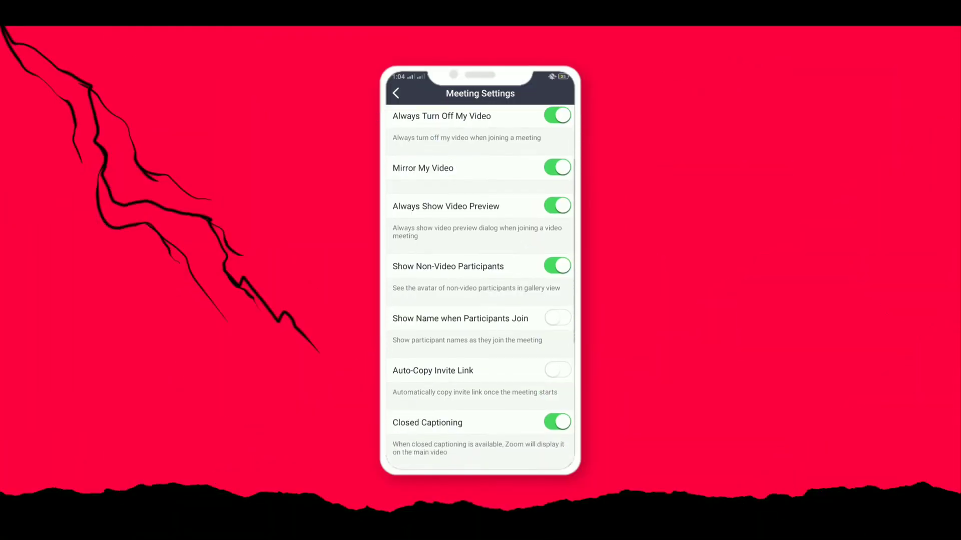
pyautogui.click(555, 167)
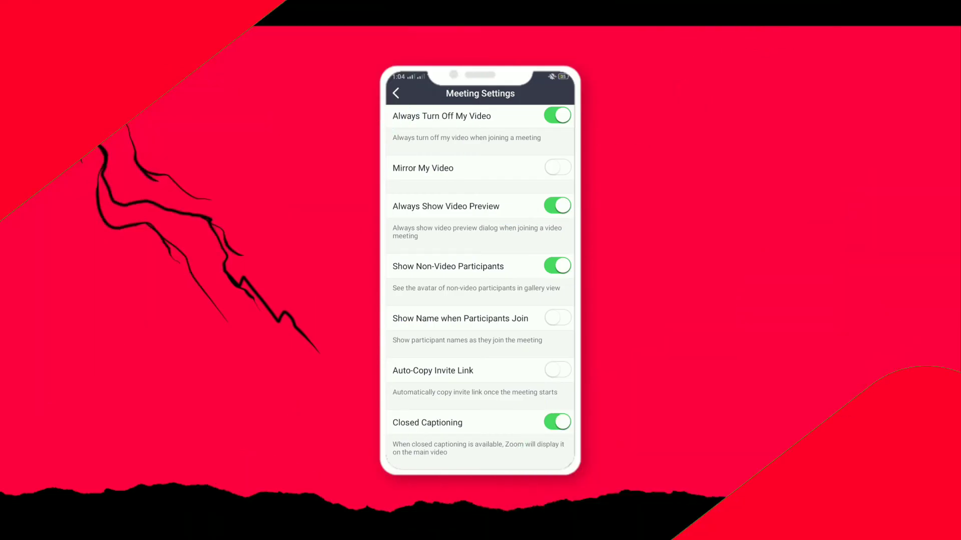
# Step: Switch on Show Name when Participants Join further down the list
pyautogui.scroll(3)
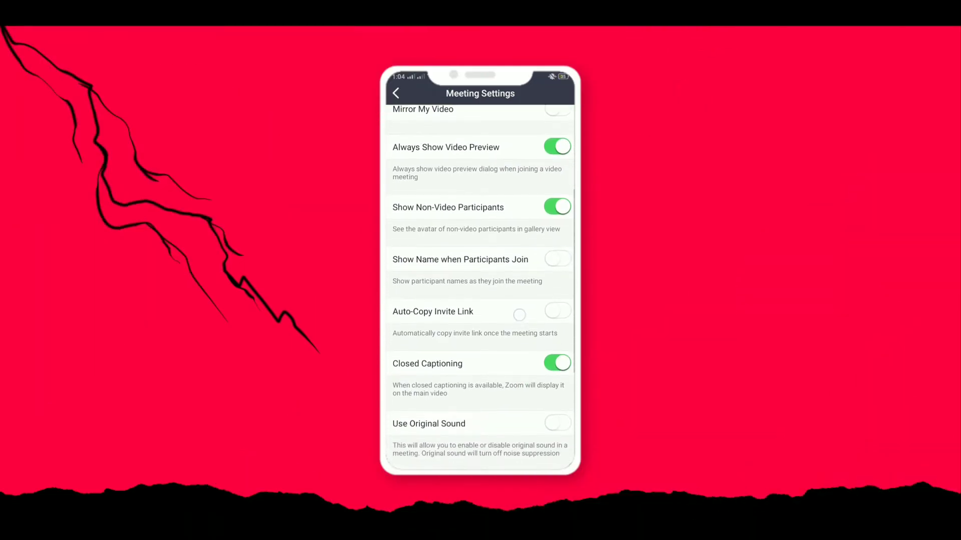
pyautogui.scroll(3)
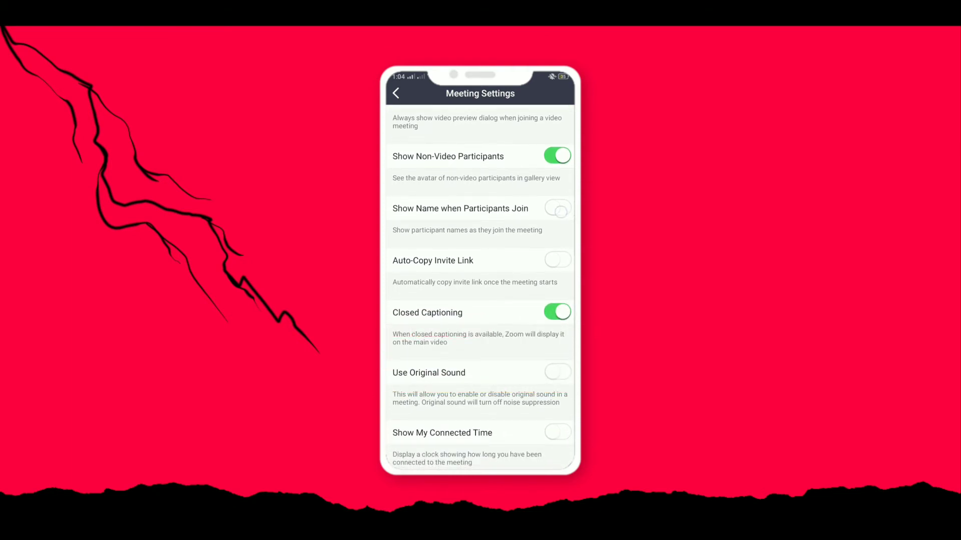
pyautogui.click(556, 208)
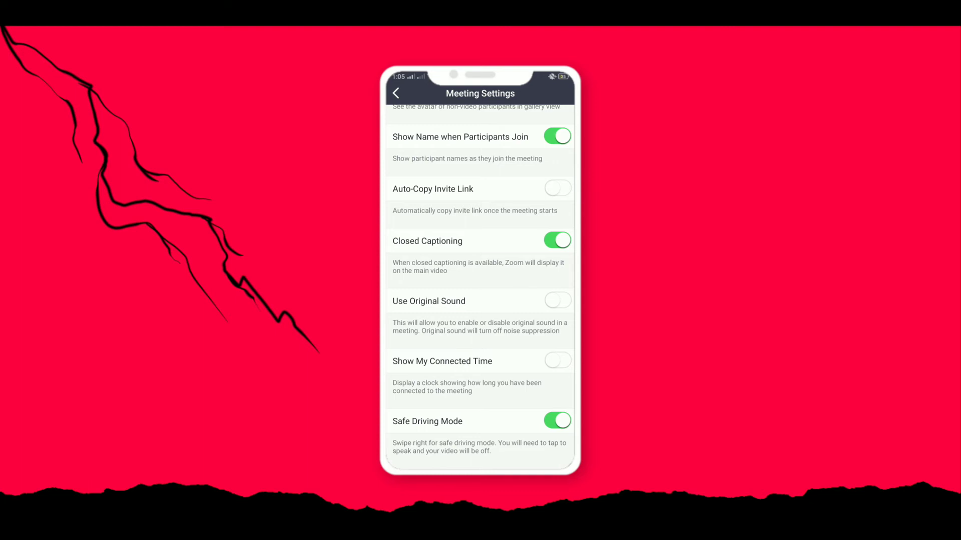
pyautogui.click(476, 301)
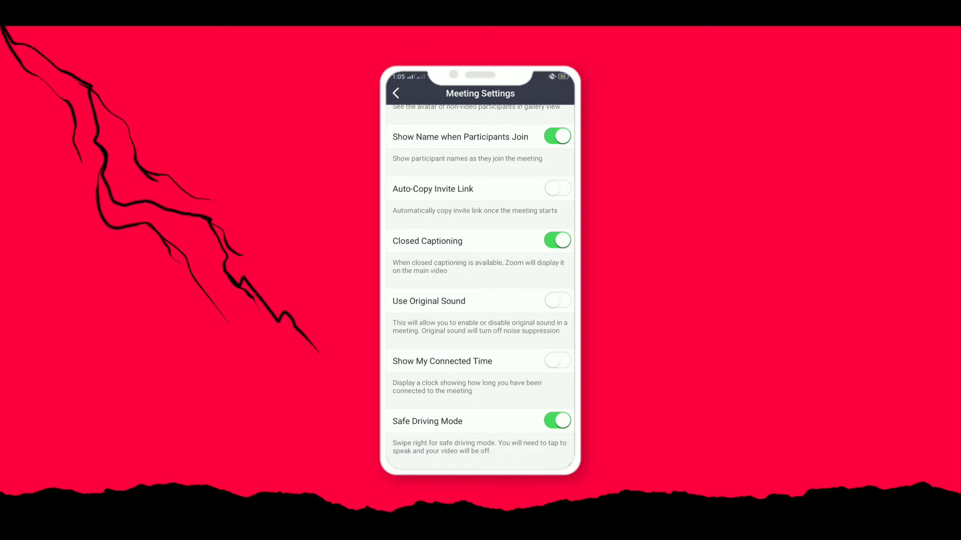
pyautogui.scroll(-3)
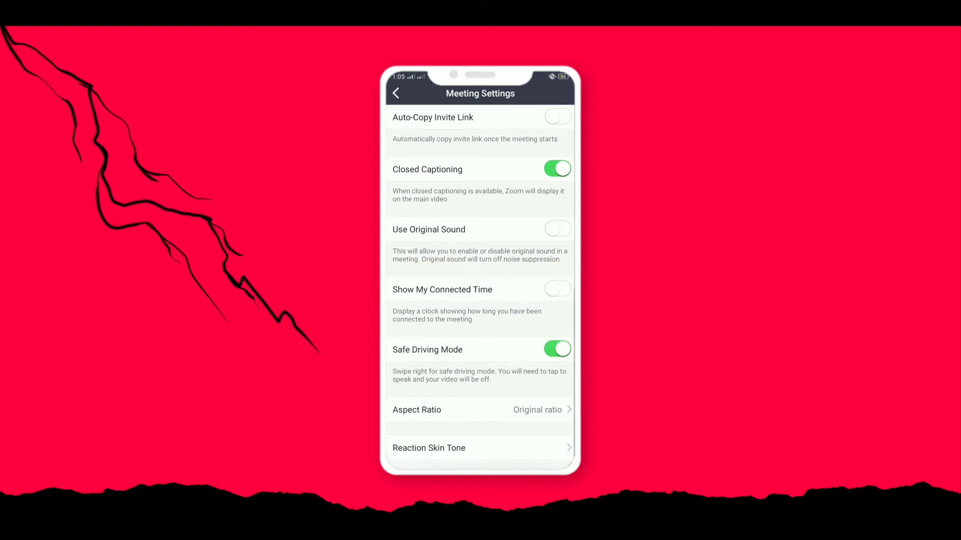
# Step: Switch on Use Original Sound and Show My Connected Time, leaving Safe Driving Mode on
pyautogui.click(556, 228)
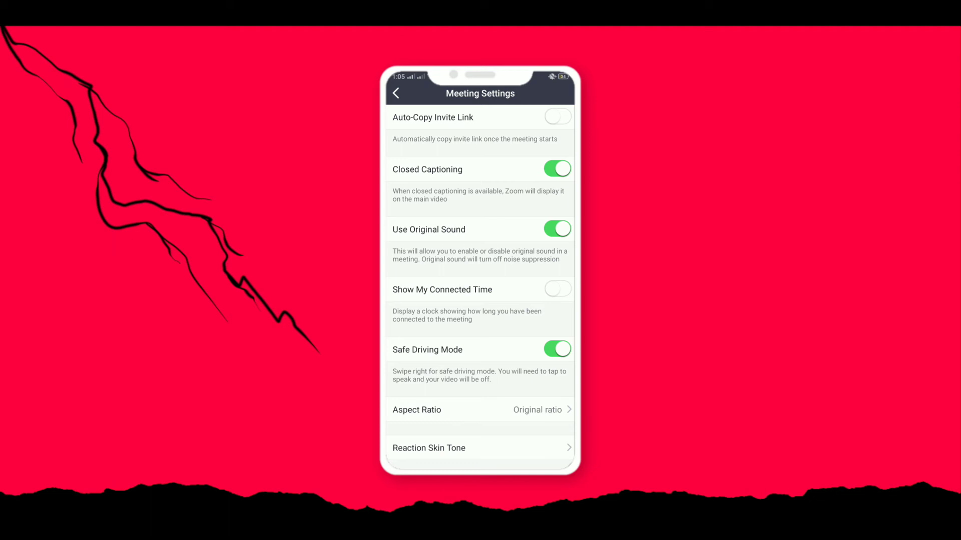
pyautogui.click(557, 290)
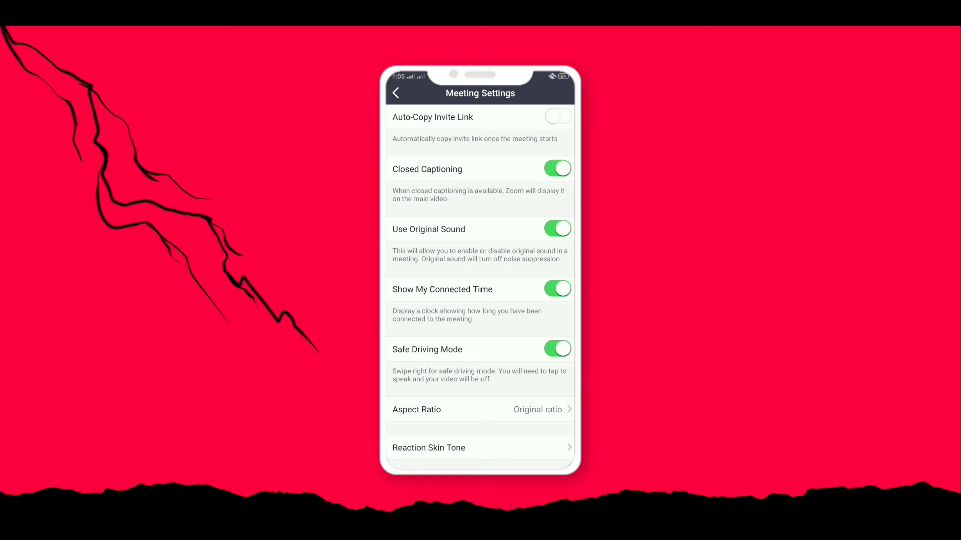
pyautogui.click(556, 349)
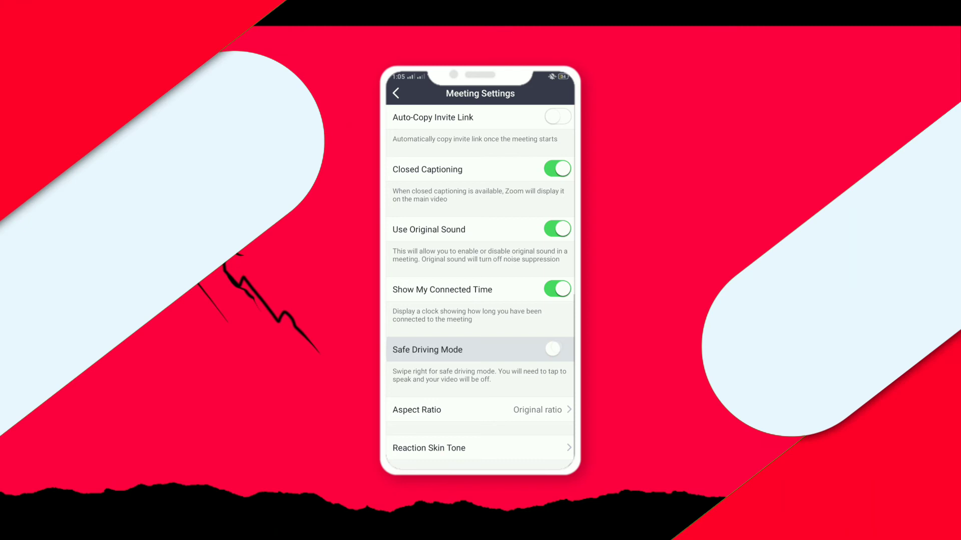
pyautogui.click(557, 349)
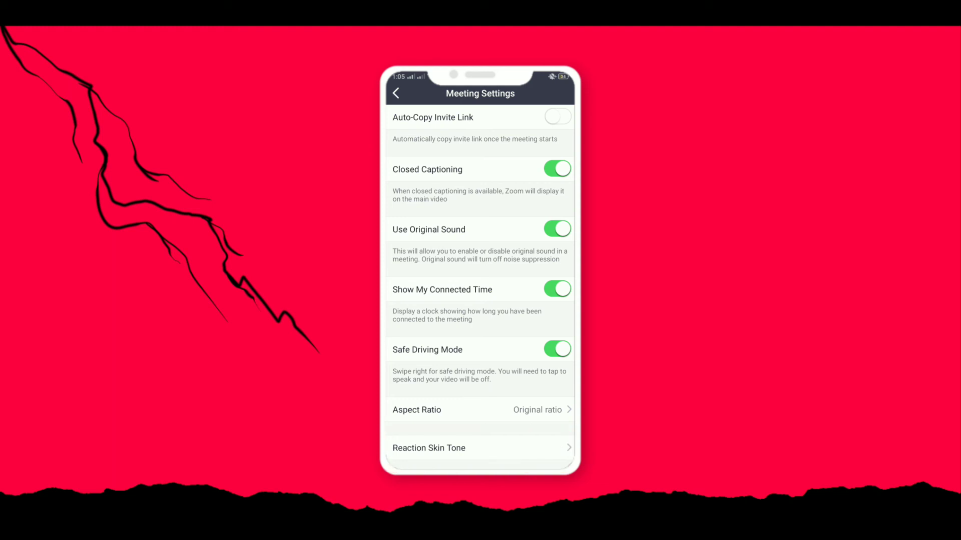
# Step: Review the Reaction Skin Tone choices and leave Meeting Settings for the main list
pyautogui.click(479, 448)
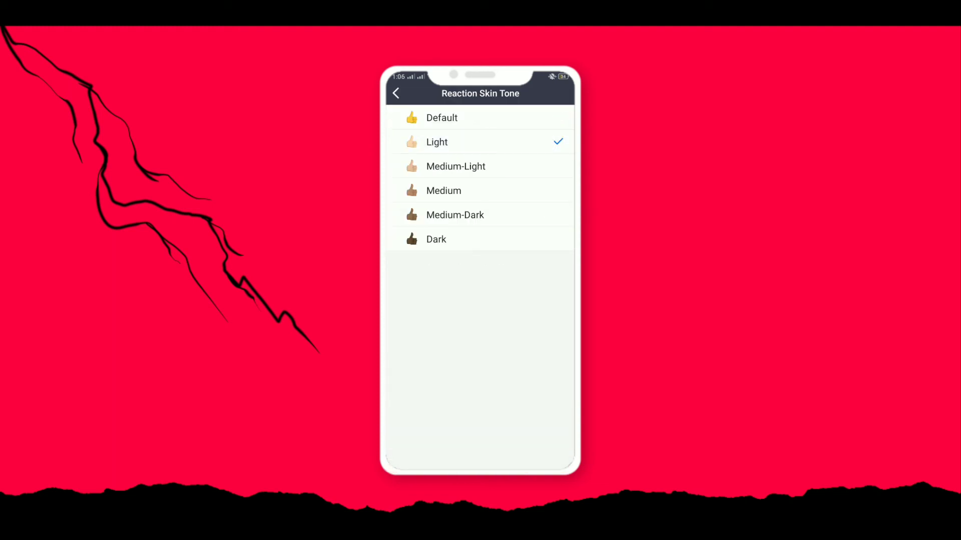
pyautogui.click(396, 93)
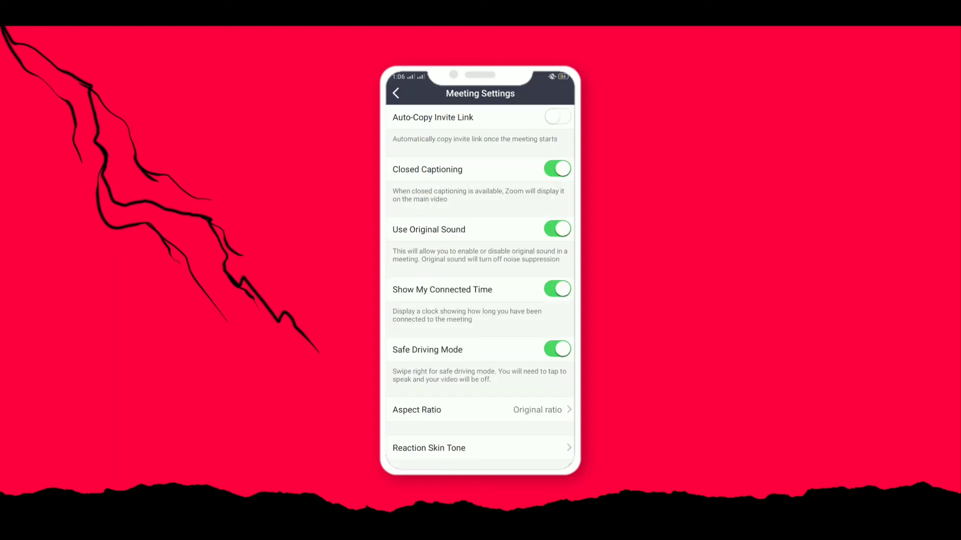
pyautogui.click(397, 93)
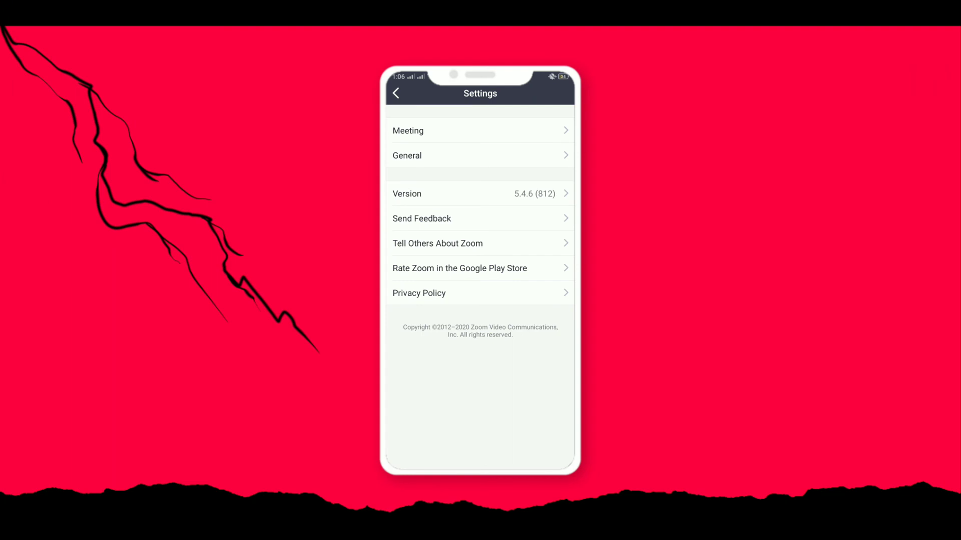
# Step: Check the Ringtones under General settings and return to the main Settings page
pyautogui.click(479, 155)
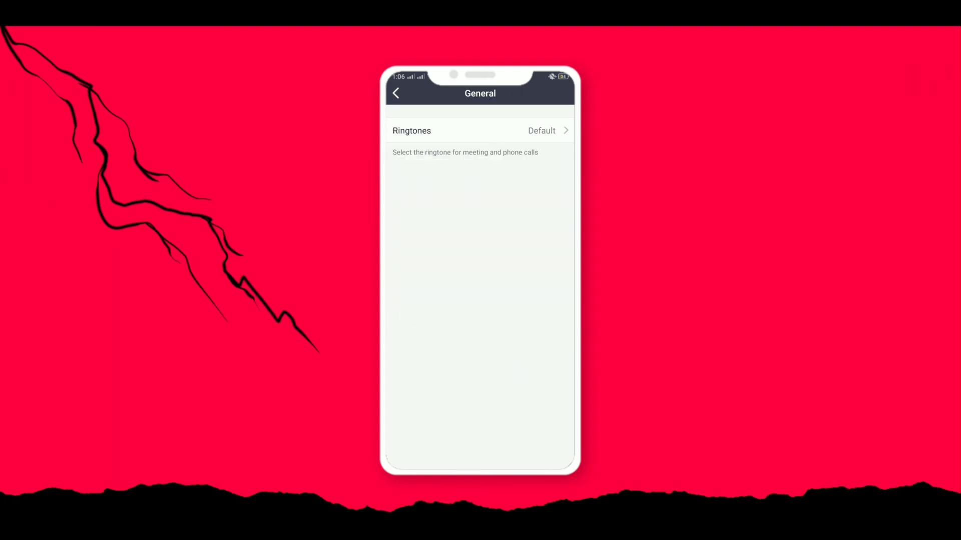
pyautogui.click(480, 130)
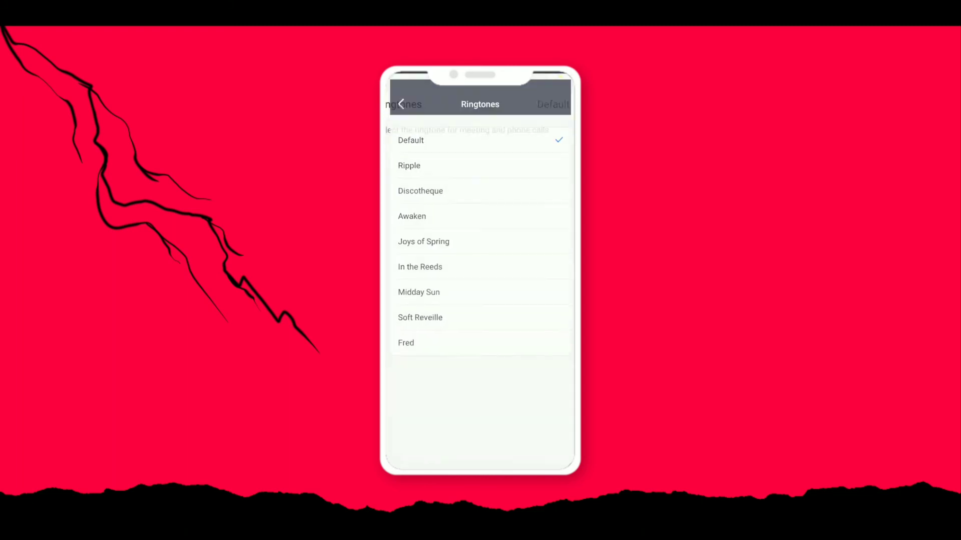
pyautogui.click(401, 103)
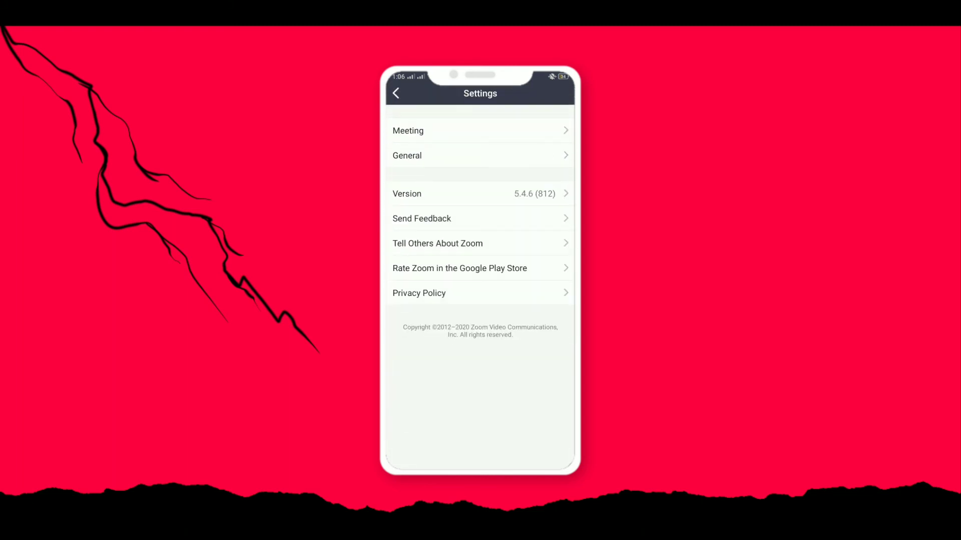